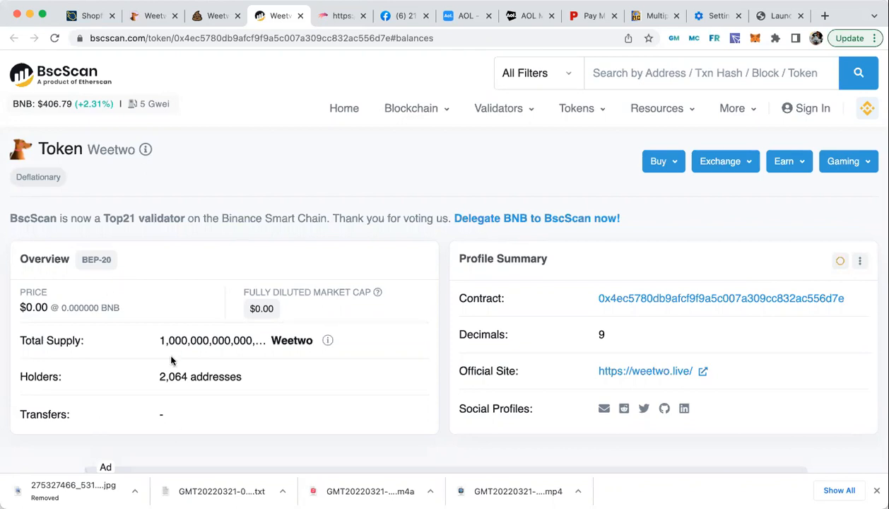
pyautogui.moveTo(211, 380)
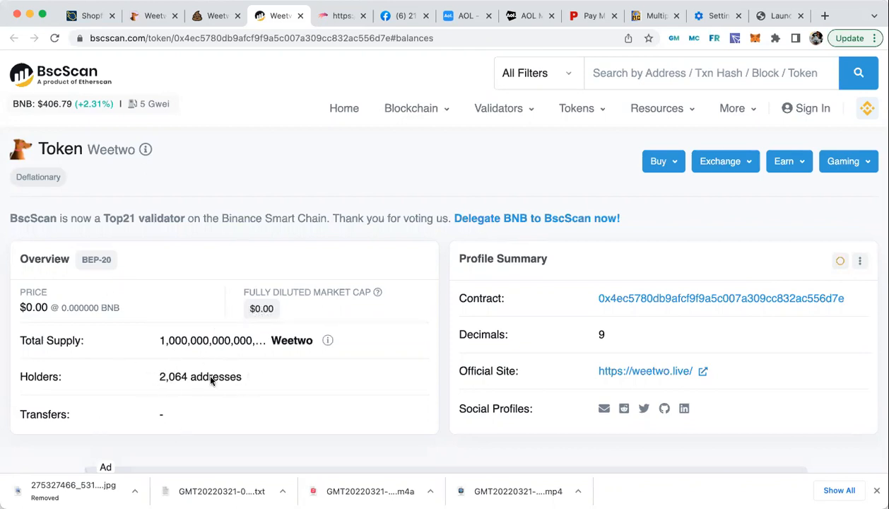
pyautogui.moveTo(158, 401)
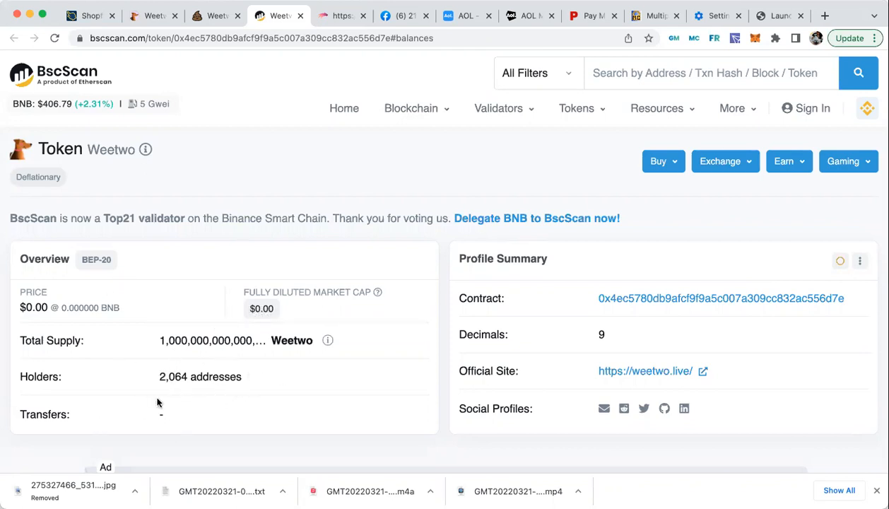
pyautogui.moveTo(248, 398)
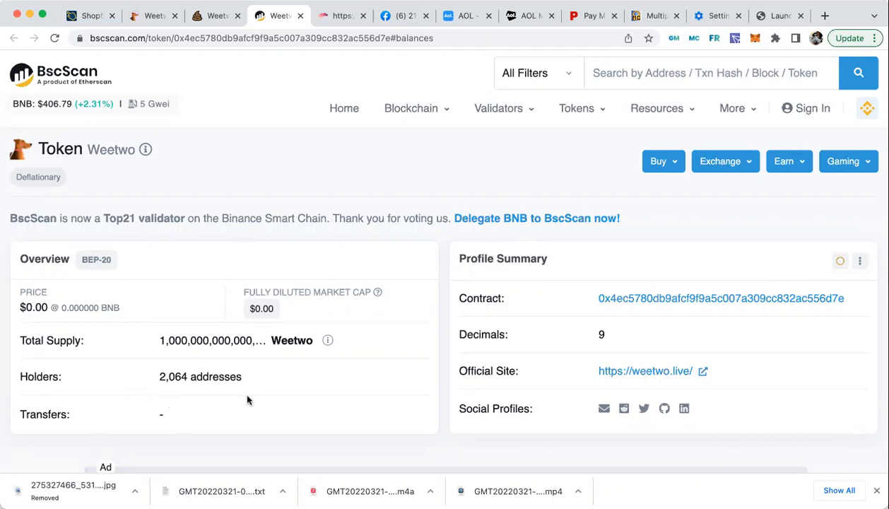
pyautogui.moveTo(168, 382)
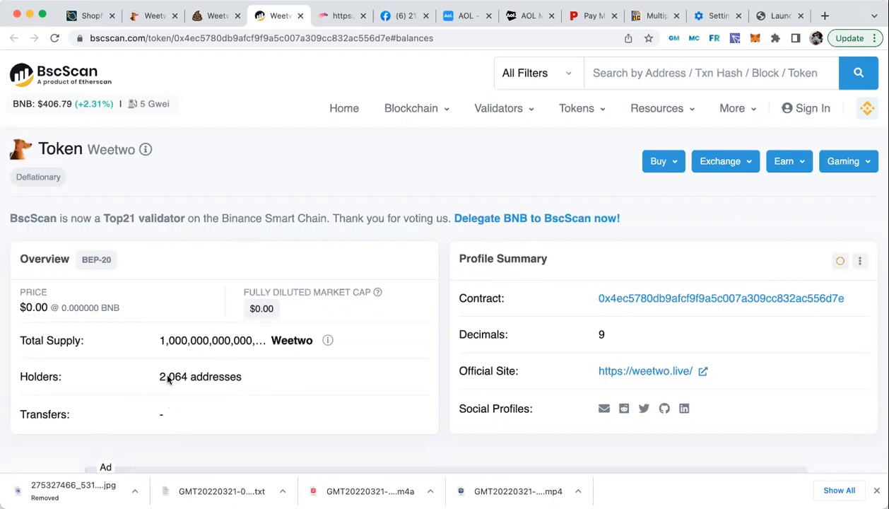
pyautogui.moveTo(189, 378)
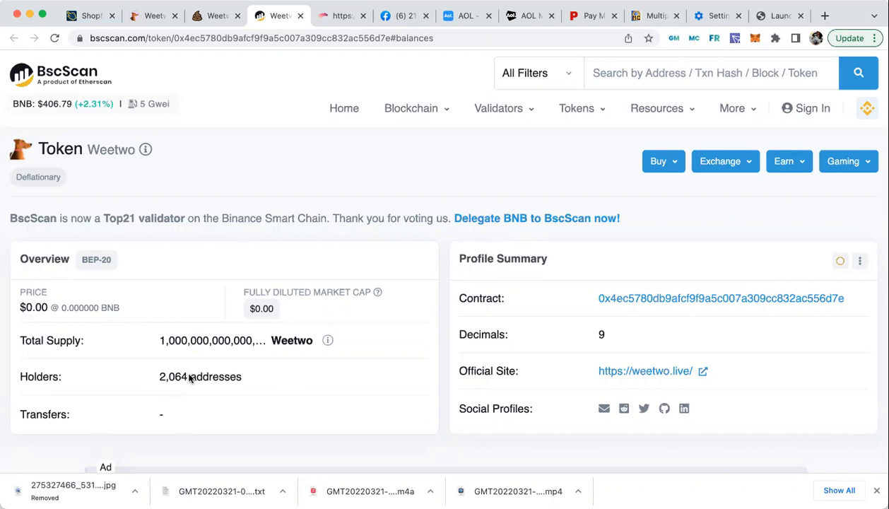
pyautogui.moveTo(729, 59)
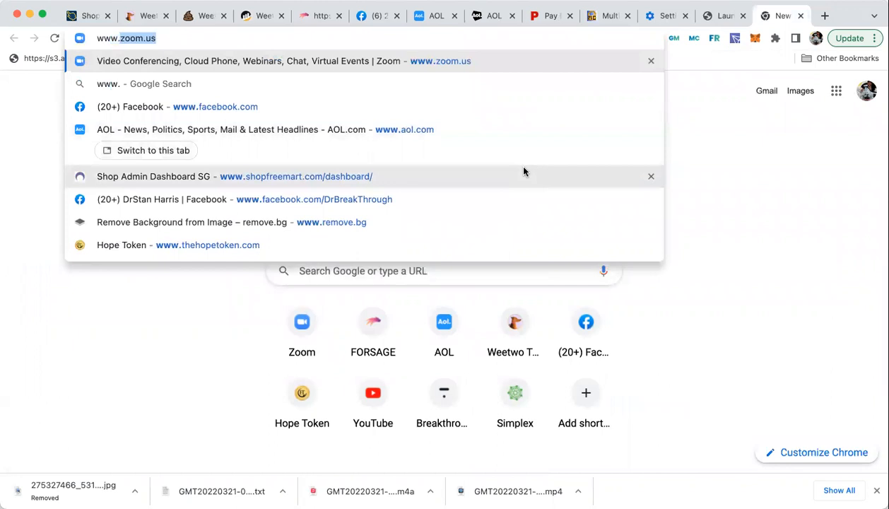
pyautogui.write('www.buyweetwo.com')
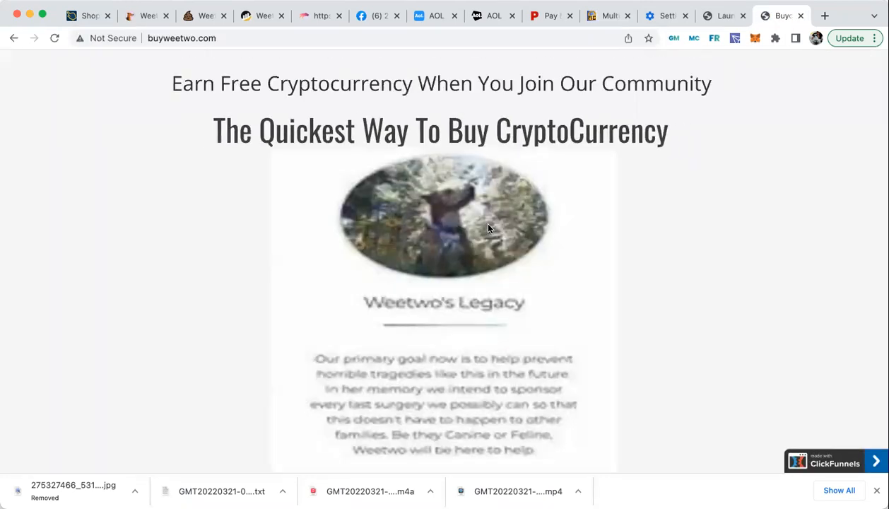
pyautogui.scroll(-3)
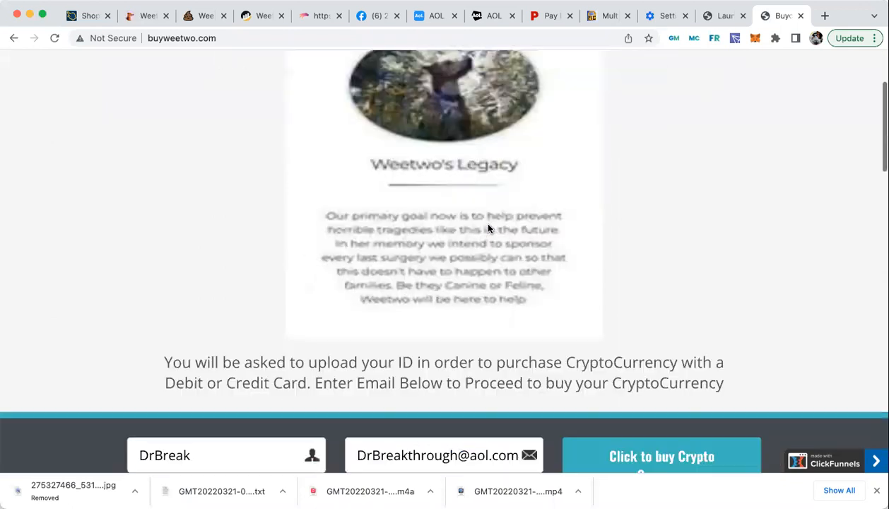
pyautogui.scroll(-3)
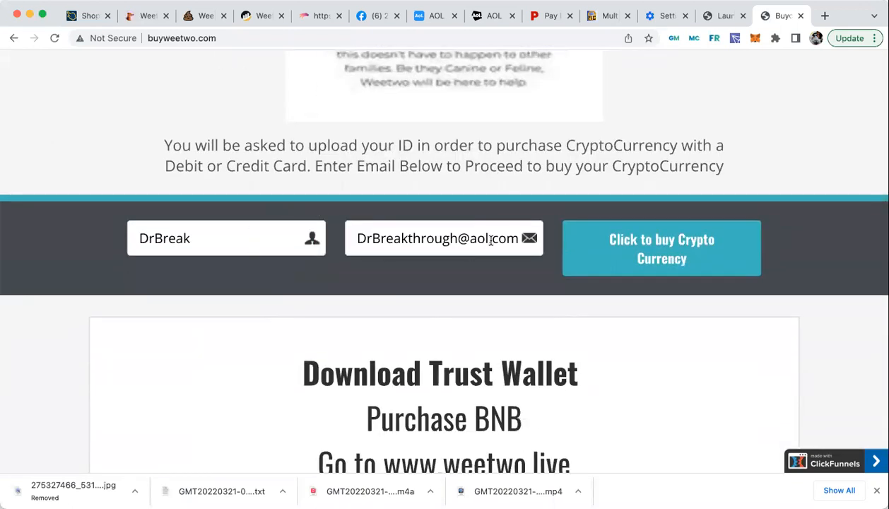
pyautogui.click(661, 248)
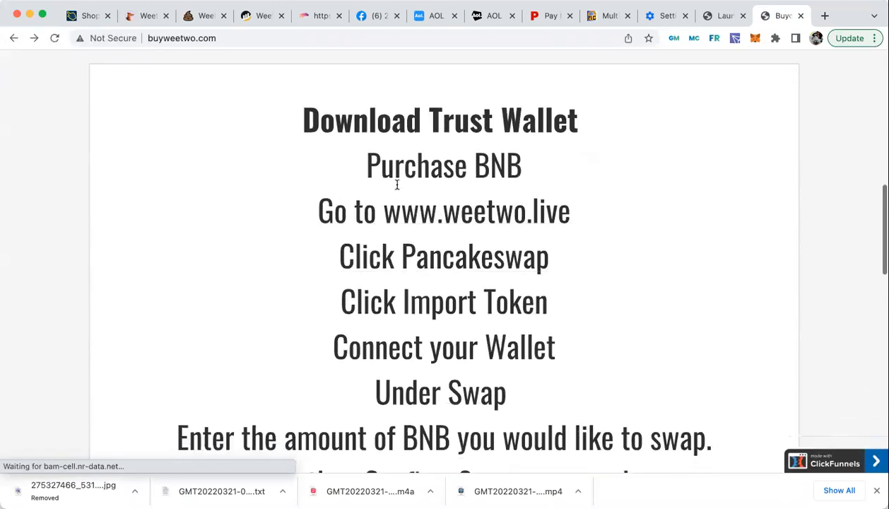
# Step: Continue through 'CLick Here to Purchase' to reach the Transak crypto buy form
pyautogui.scroll(-3)
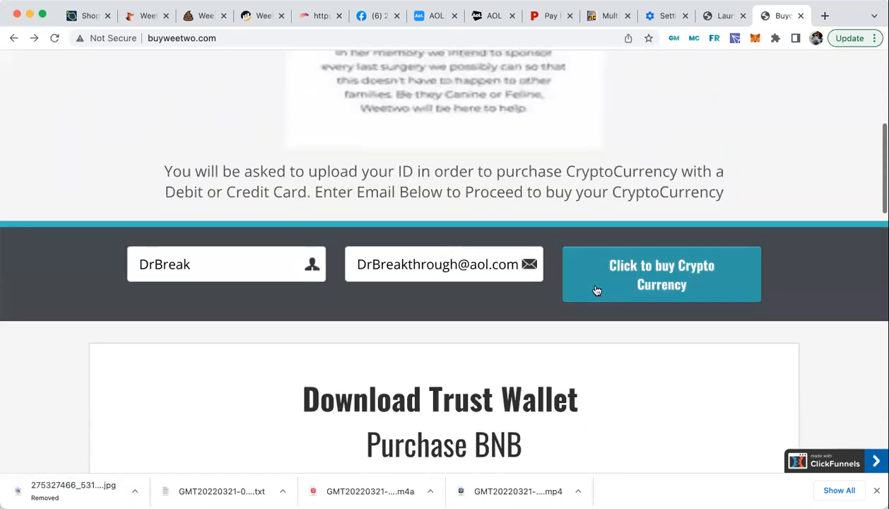
pyautogui.click(661, 274)
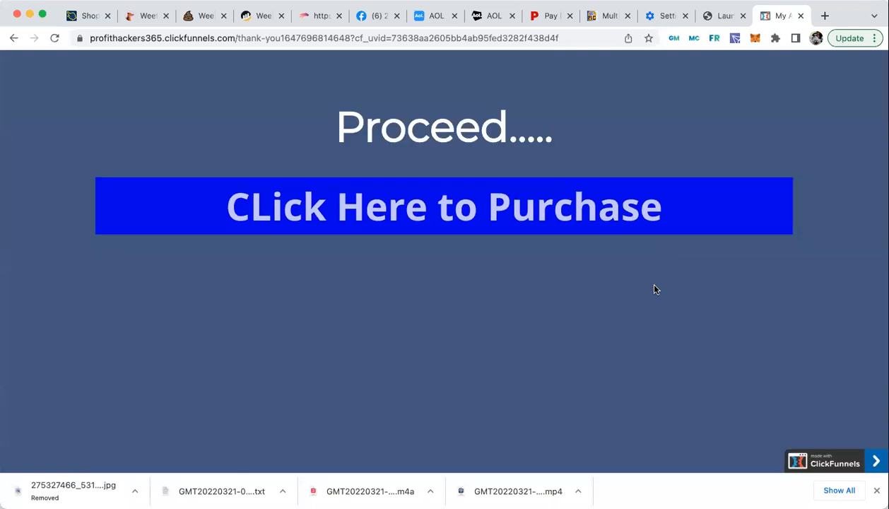
pyautogui.click(444, 207)
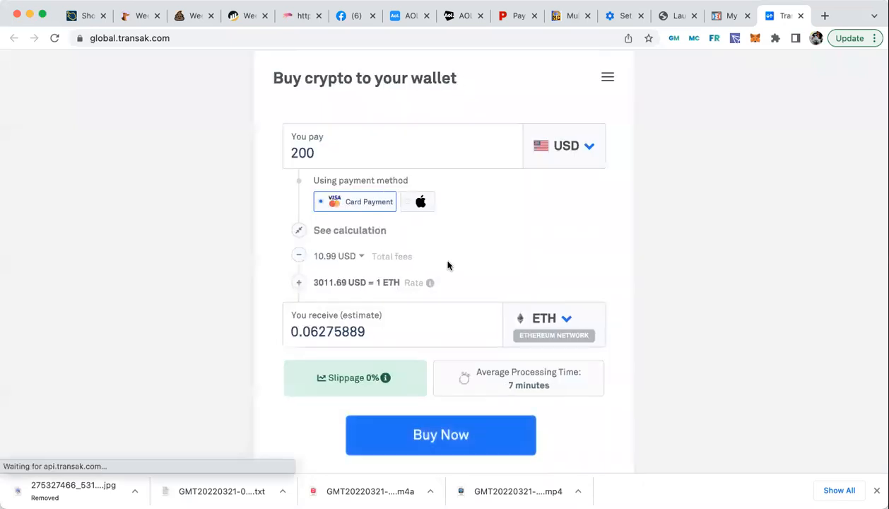
# Step: Choose BNB on the BSC network as the currency to receive and set You pay to 1200 USD
pyautogui.scroll(-3)
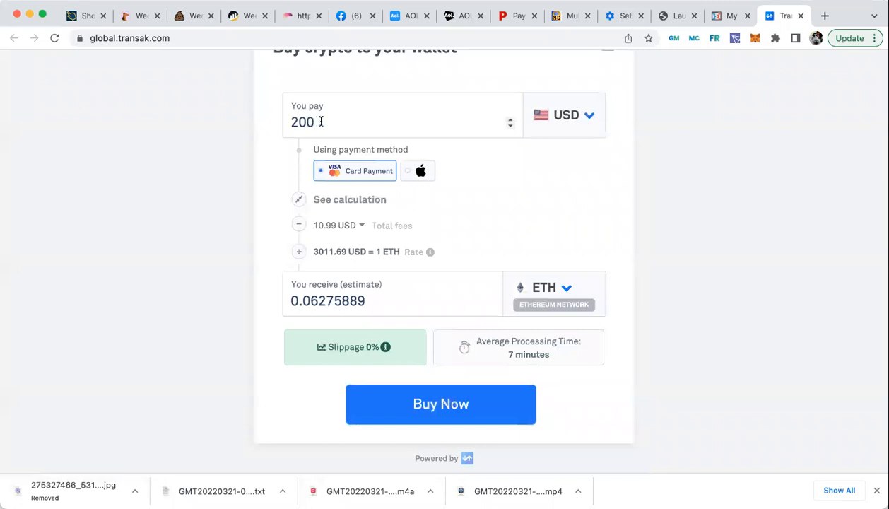
pyautogui.moveTo(531, 255)
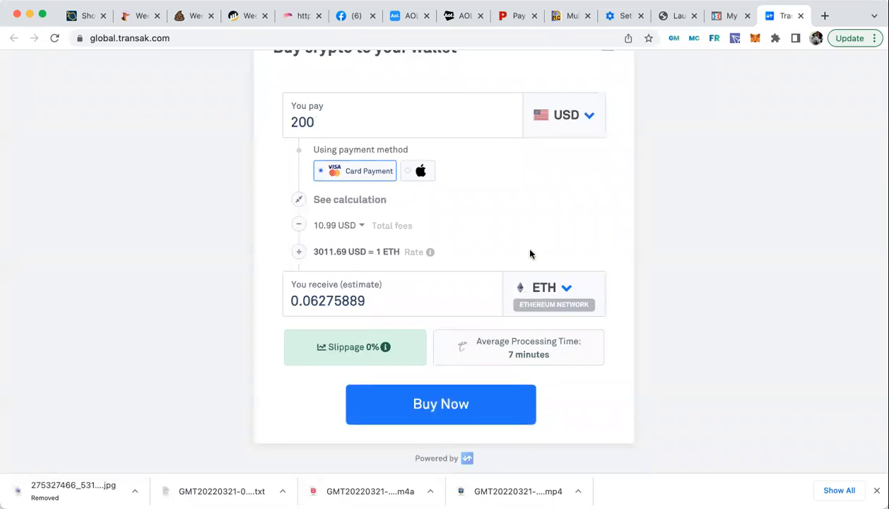
pyautogui.moveTo(568, 290)
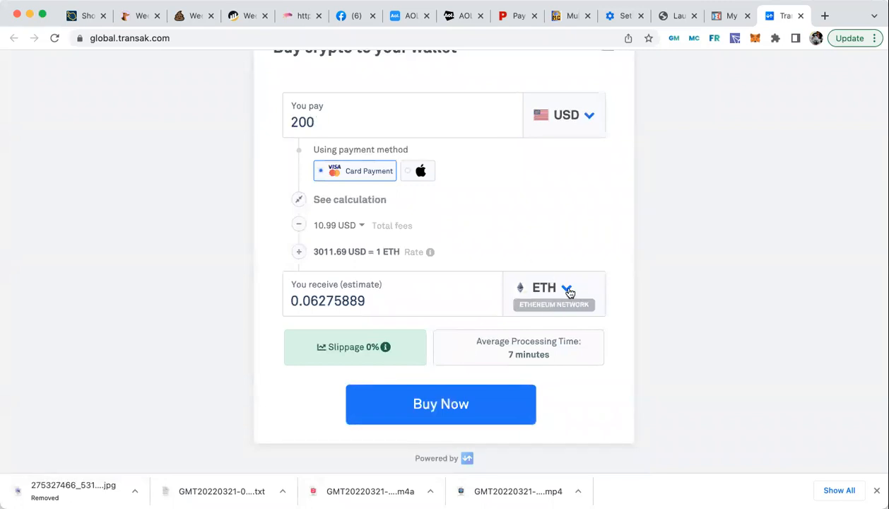
pyautogui.click(565, 290)
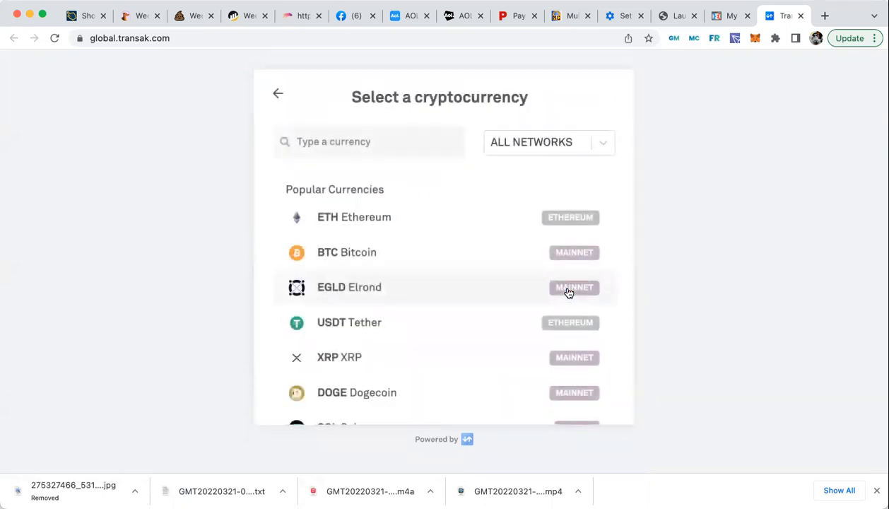
pyautogui.scroll(-3)
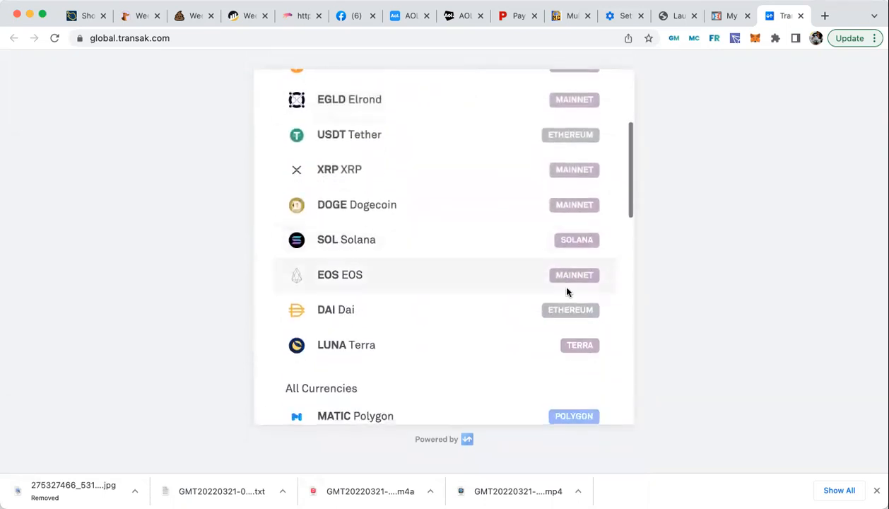
pyautogui.scroll(-3)
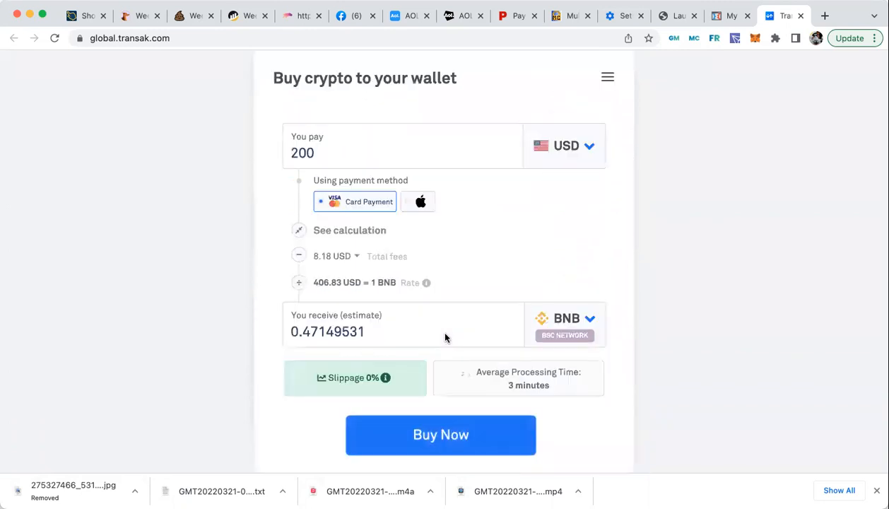
pyautogui.moveTo(567, 322)
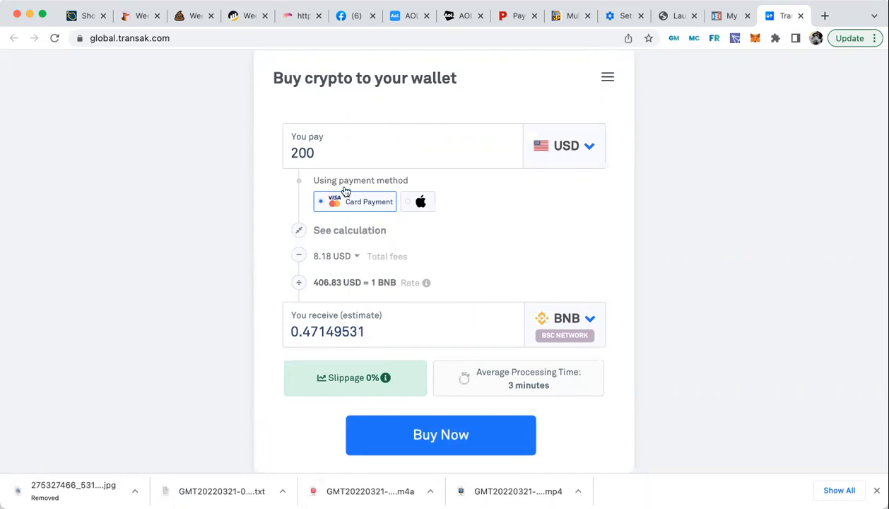
pyautogui.click(316, 153)
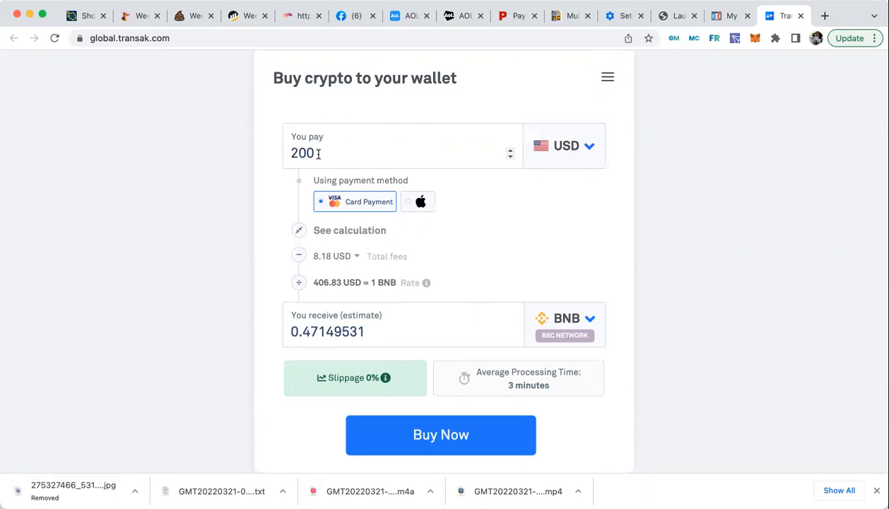
pyautogui.moveTo(425, 384)
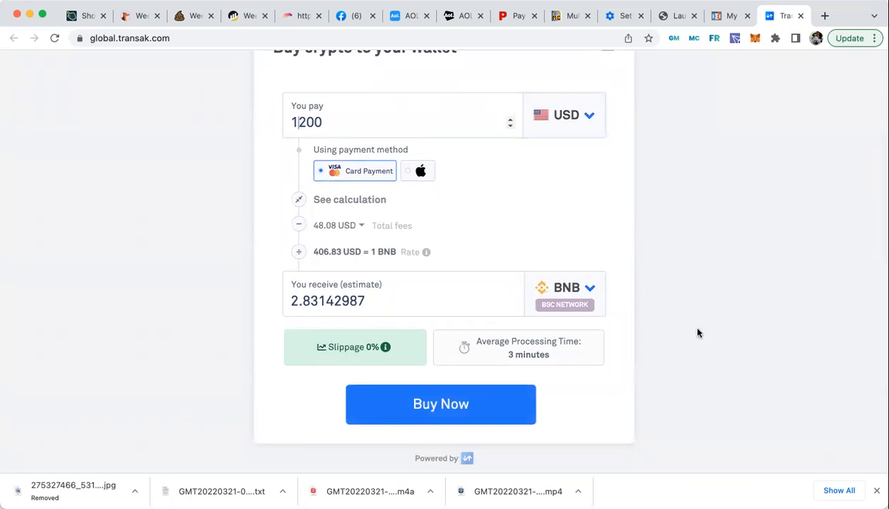
pyautogui.moveTo(311, 333)
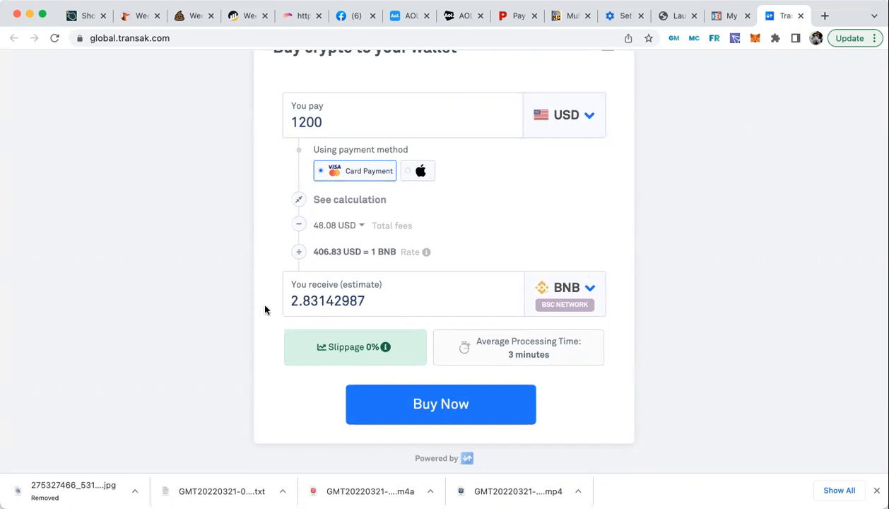
# Step: Copy the 2.83142987 BNB estimate and move to a new browser tab
pyautogui.doubleClick(328, 299)
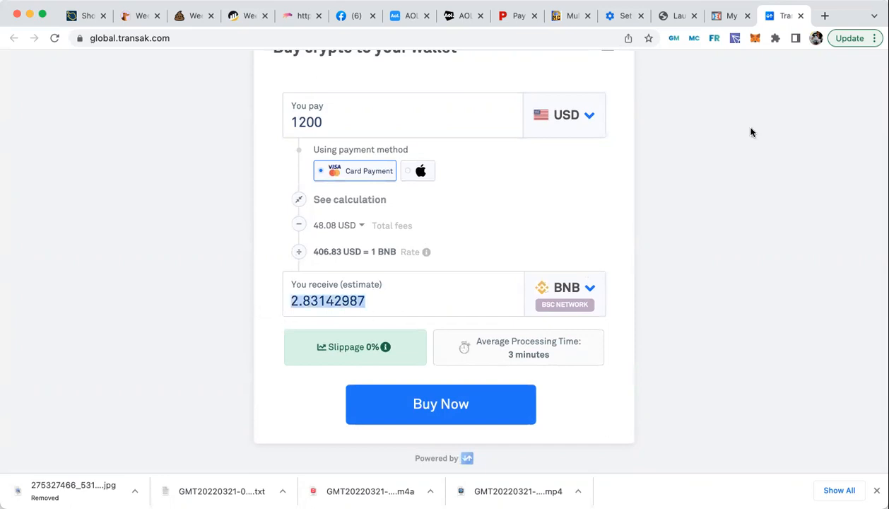
pyautogui.click(825, 16)
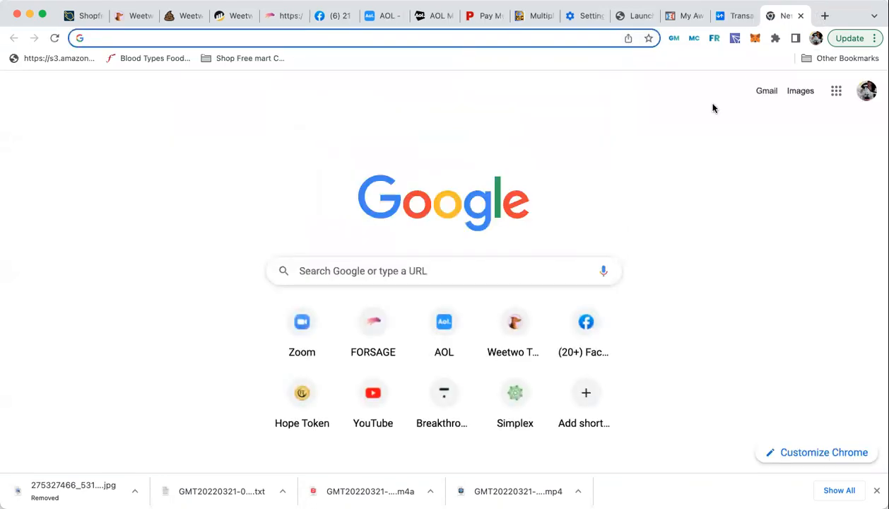
# Step: Search Google for 'convert bnb to USD coin chefs' and open the CoinChefs BNB to USD result
pyautogui.write('conver bnb coin chefs')
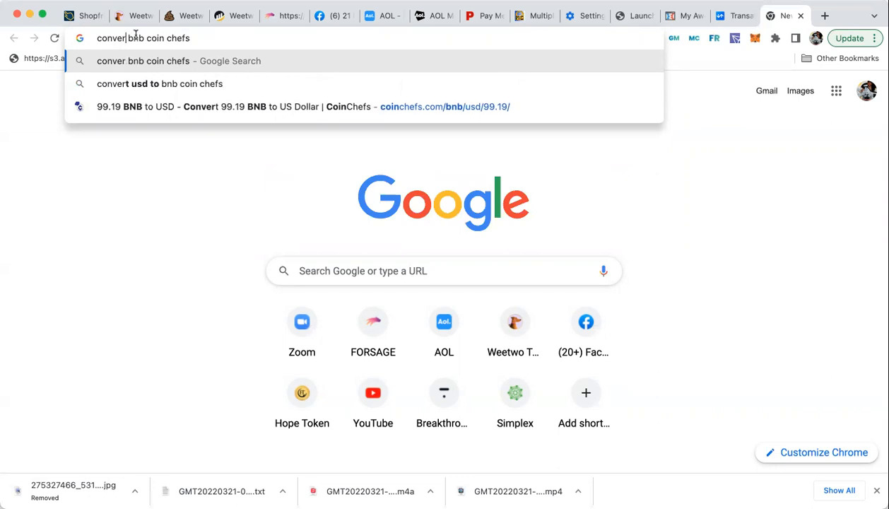
pyautogui.moveTo(147, 43)
pyautogui.write('to USD ')
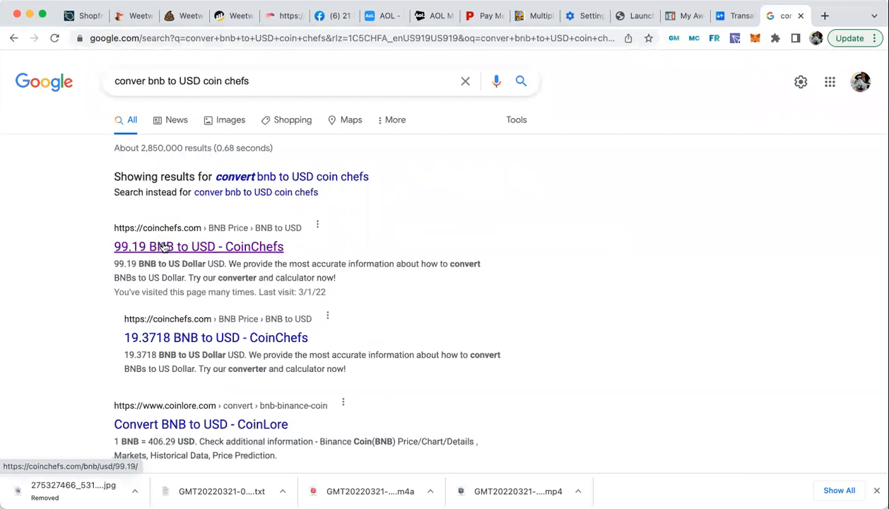
pyautogui.click(198, 246)
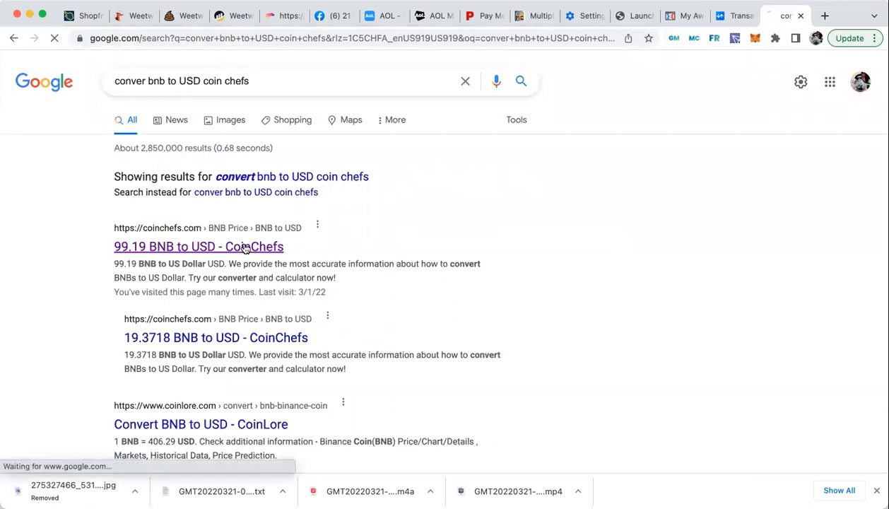
pyautogui.click(198, 246)
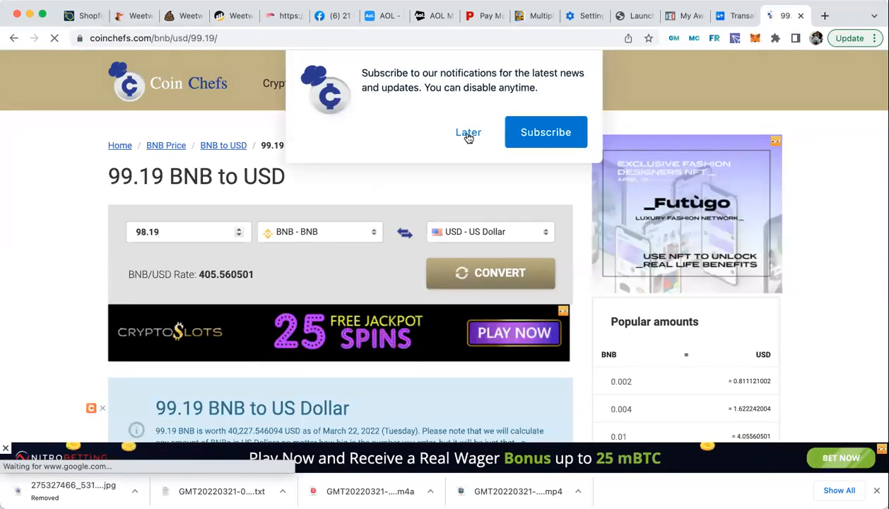
# Step: Convert 2.83142987 BNB to 1,148.32 USD on CoinChefs, then return to the Transak tab
pyautogui.click(467, 133)
pyautogui.write('2.83142987')
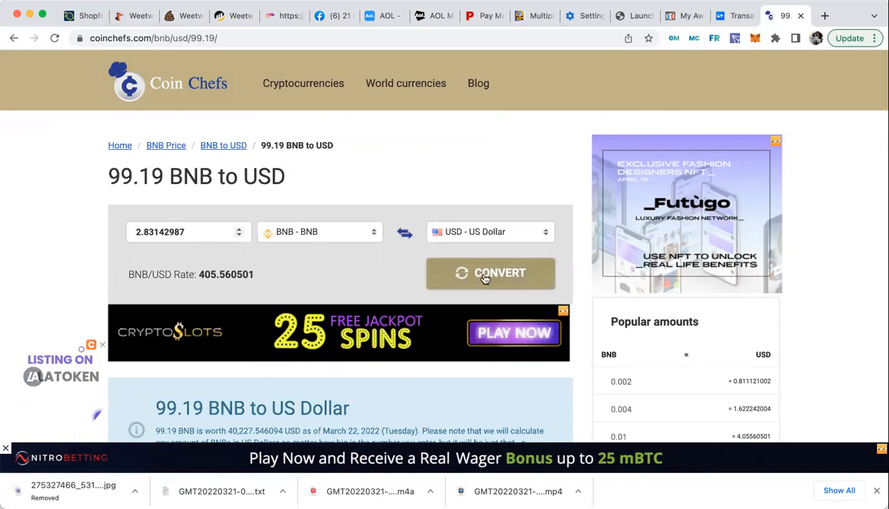
pyautogui.click(490, 273)
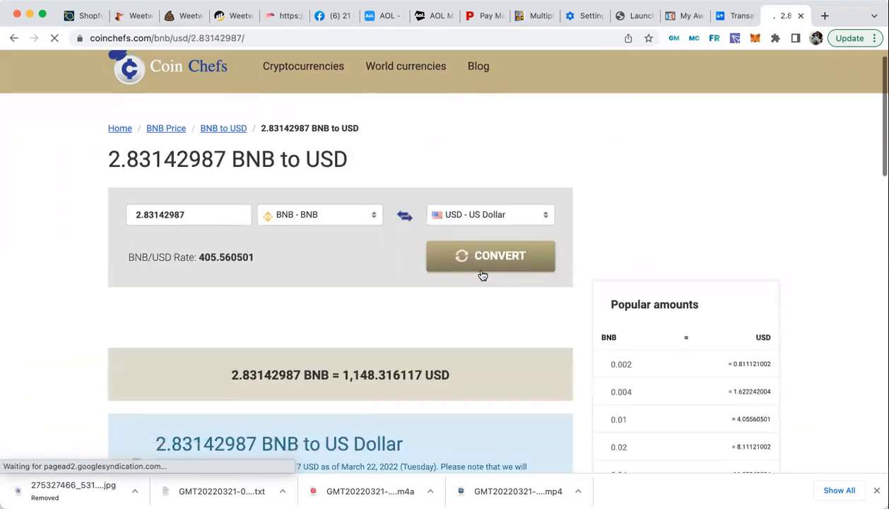
pyautogui.scroll(-3)
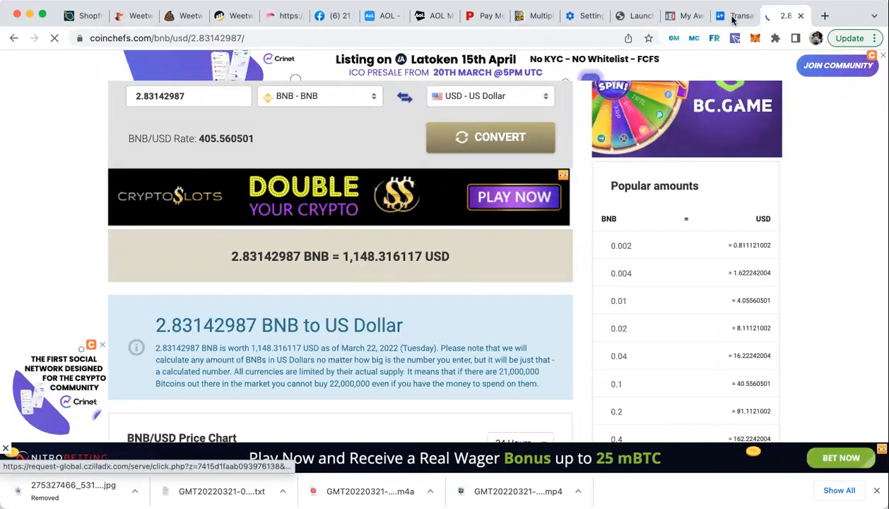
pyautogui.click(742, 16)
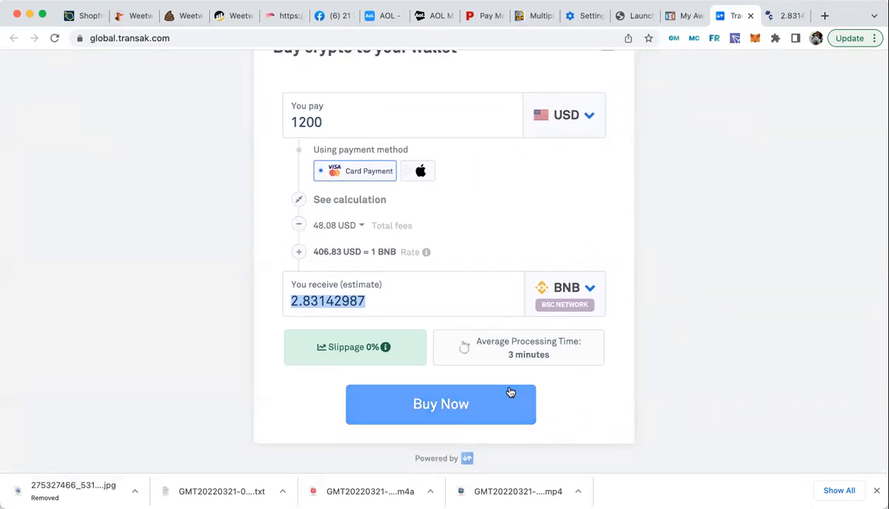
# Step: Proceed with Buy Now and copy the account address from the MetaMask wallet
pyautogui.click(441, 404)
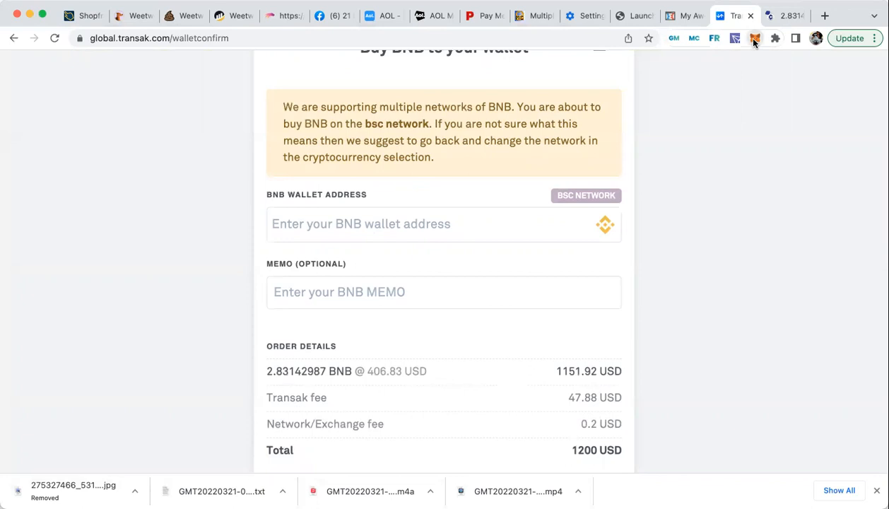
pyautogui.click(754, 38)
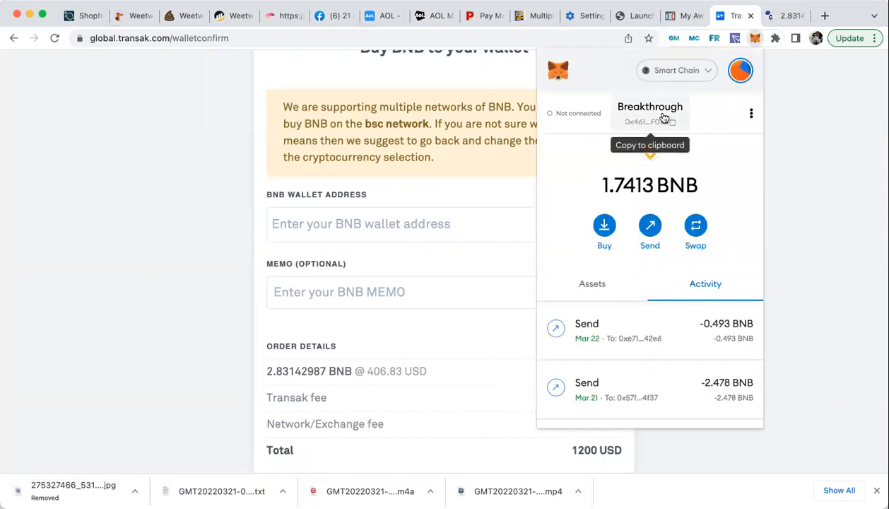
pyautogui.click(648, 122)
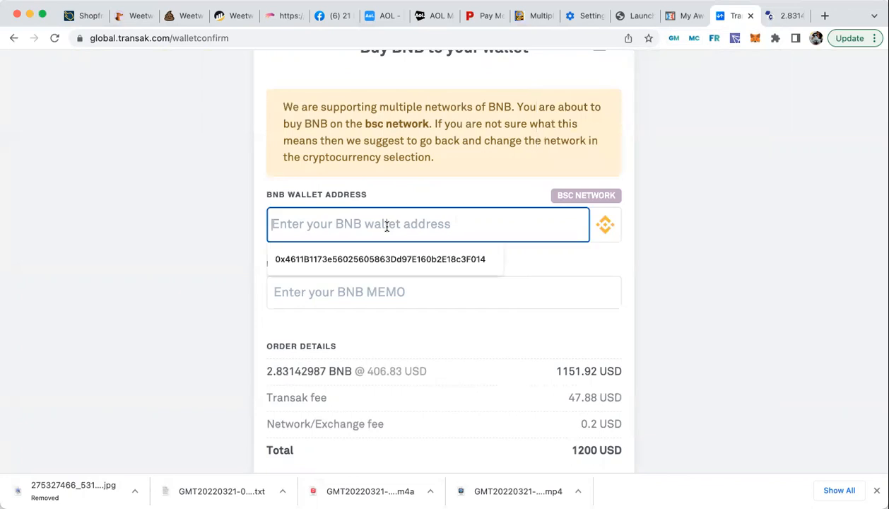
# Step: Paste the MetaMask address into BNB Wallet Address and submit the Buy BNB order
pyautogui.click(379, 260)
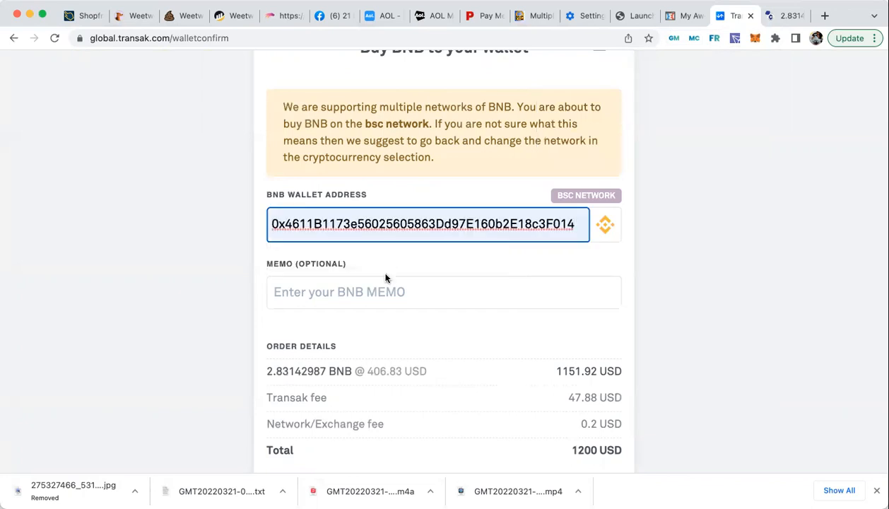
pyautogui.scroll(-3)
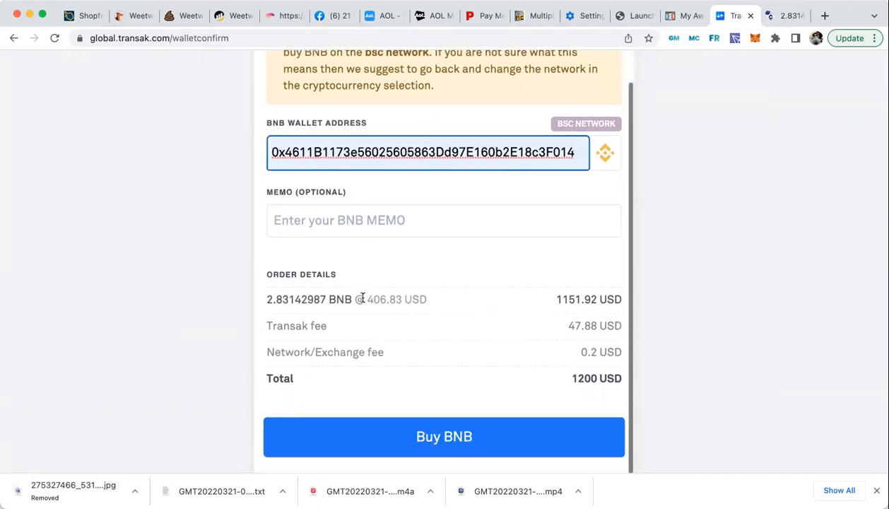
pyautogui.click(444, 437)
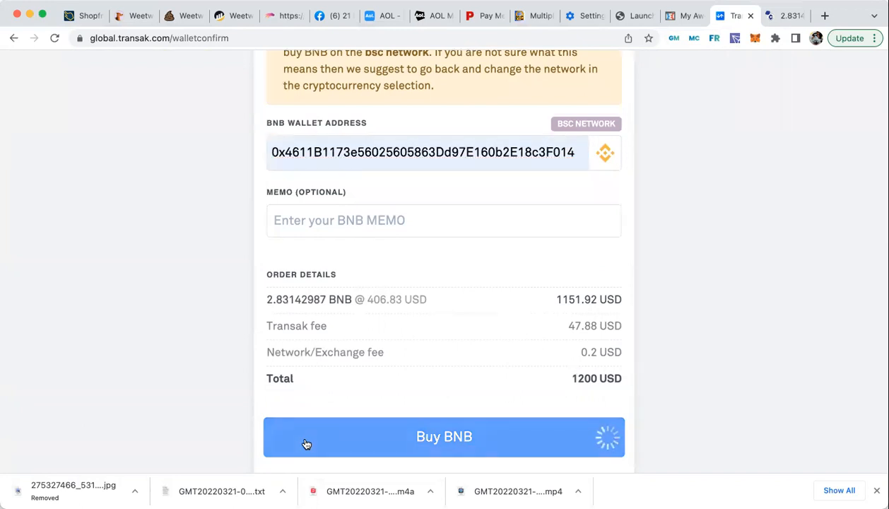
pyautogui.click(443, 437)
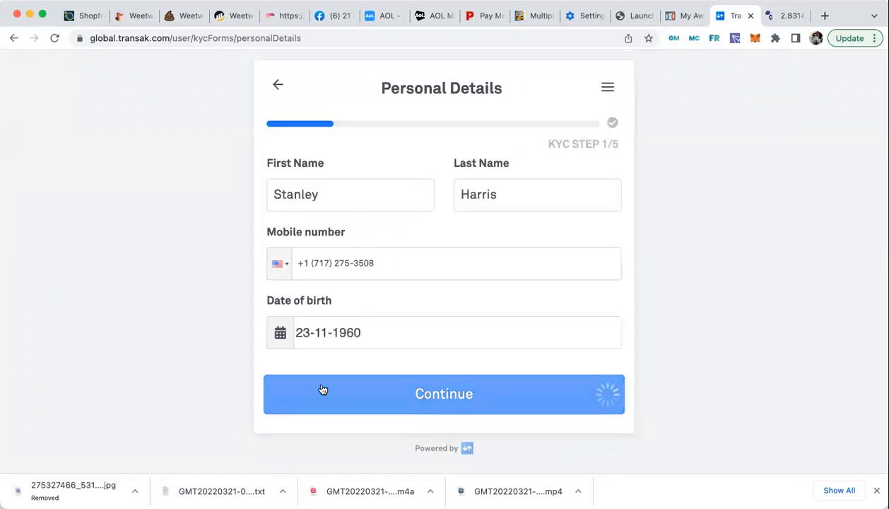
# Step: Submit the prefilled Personal Details and Address steps to reach KYC step 3, Social Security Number
pyautogui.click(444, 393)
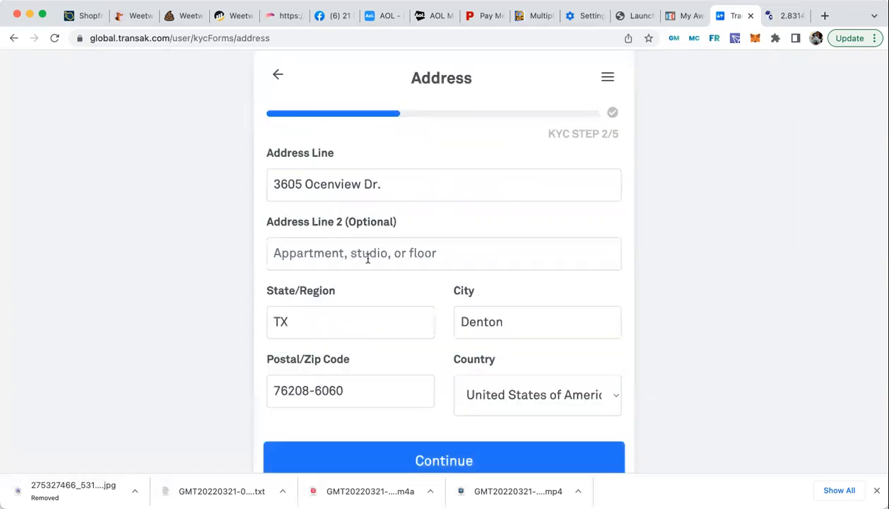
pyautogui.click(444, 460)
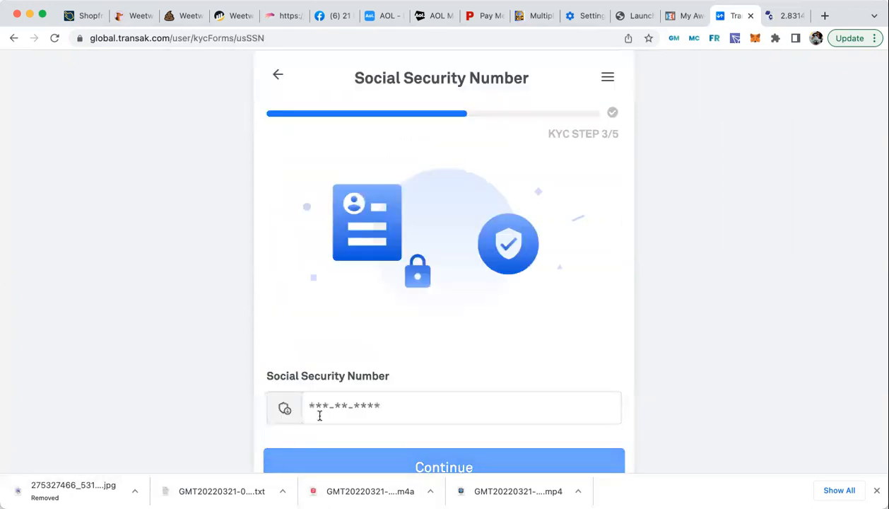
pyautogui.moveTo(342, 458)
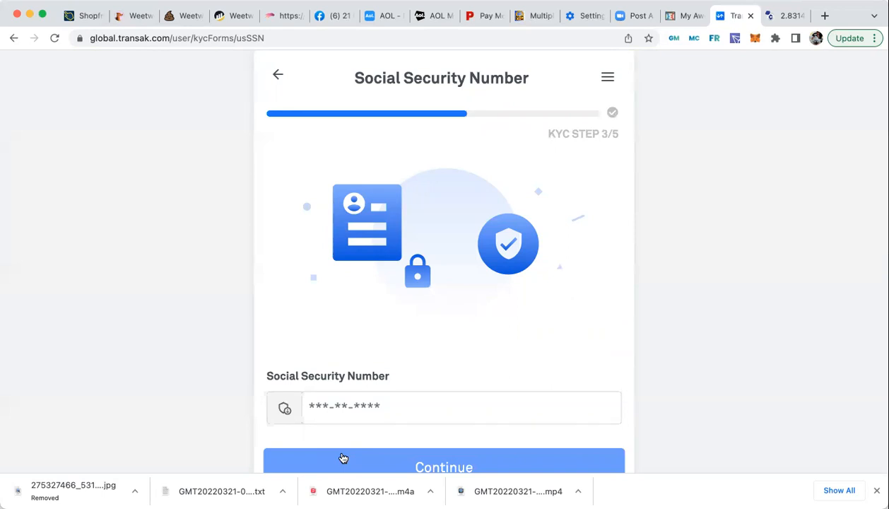
pyautogui.moveTo(415, 359)
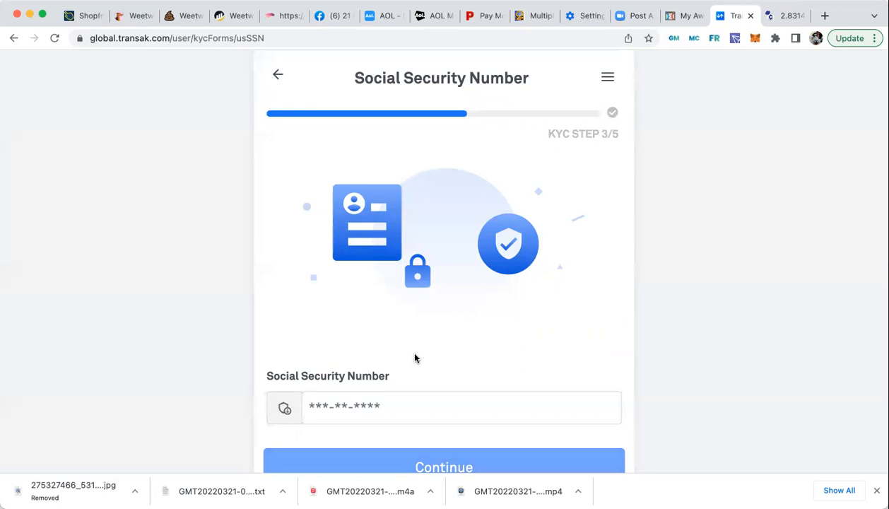
pyautogui.moveTo(805, 13)
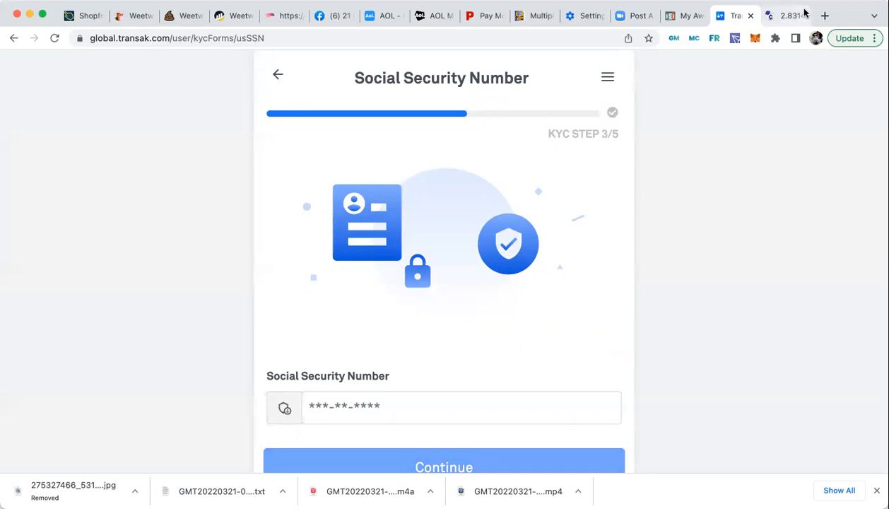
# Step: Open simplex.com, follow Buy Crypto and Go There Now to reach buy.chainbits.com
pyautogui.click(828, 14)
pyautogui.write('simplex.c')
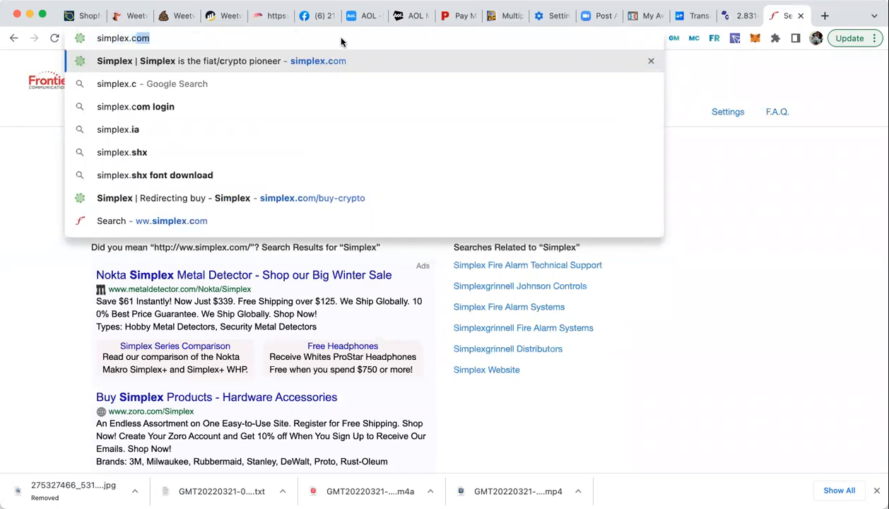
pyautogui.click(212, 61)
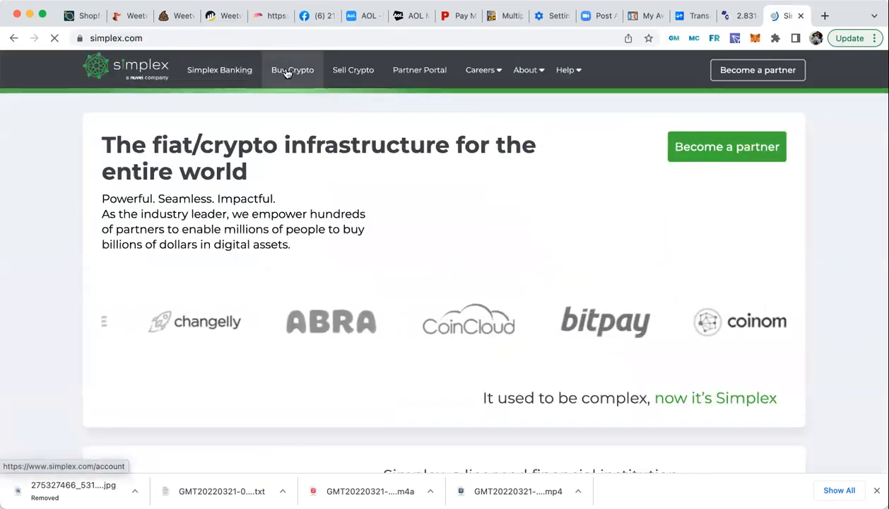
pyautogui.click(293, 70)
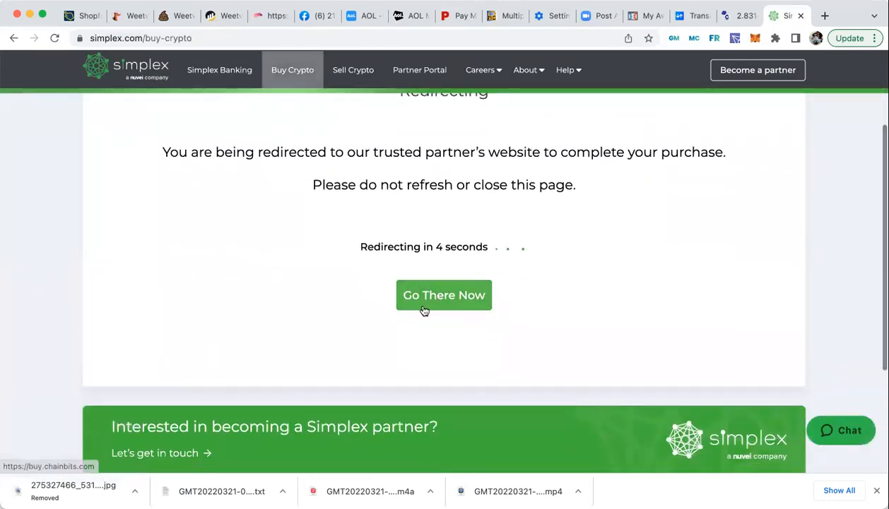
pyautogui.click(444, 295)
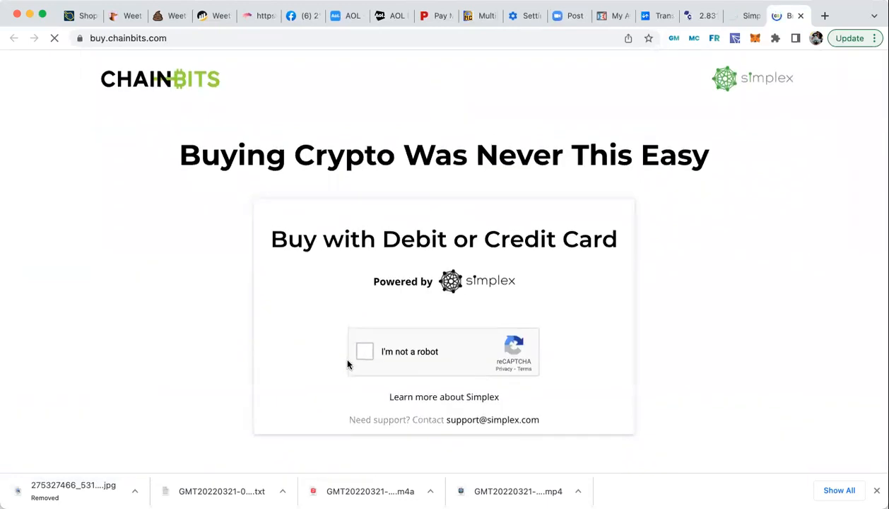
# Step: Pass the reCAPTCHA and switch the 1200 USD purchase currency to Binance Coin (BNB)
pyautogui.click(364, 350)
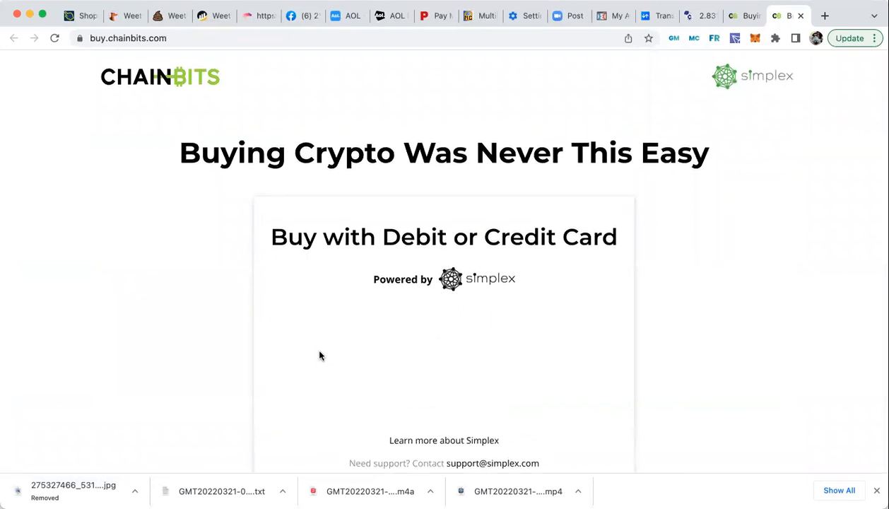
pyautogui.scroll(-3)
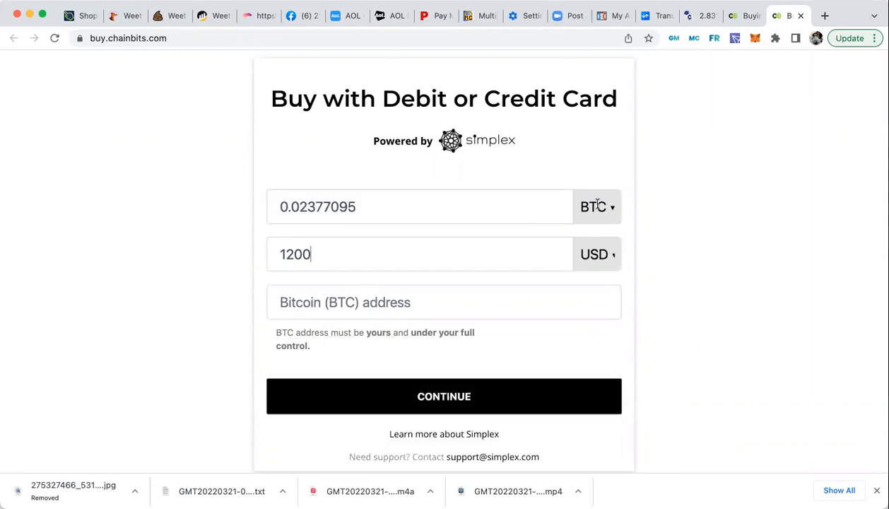
pyautogui.click(596, 206)
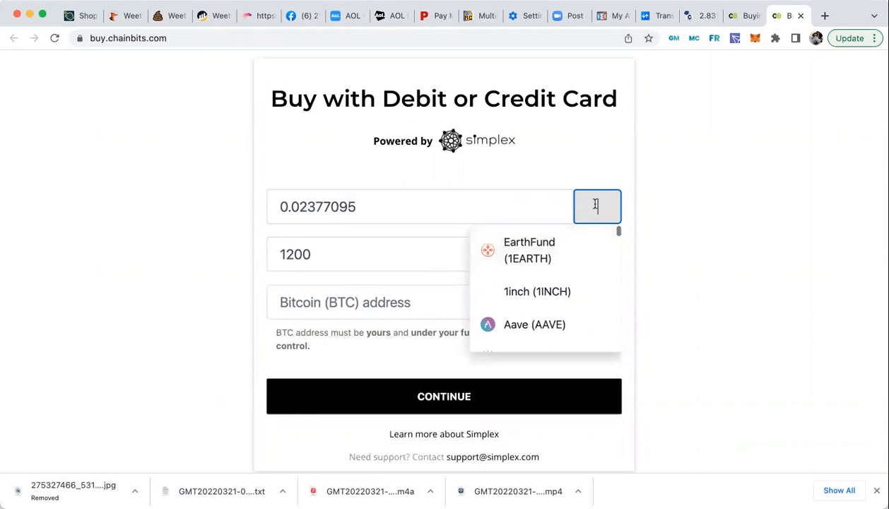
pyautogui.write('BNB')
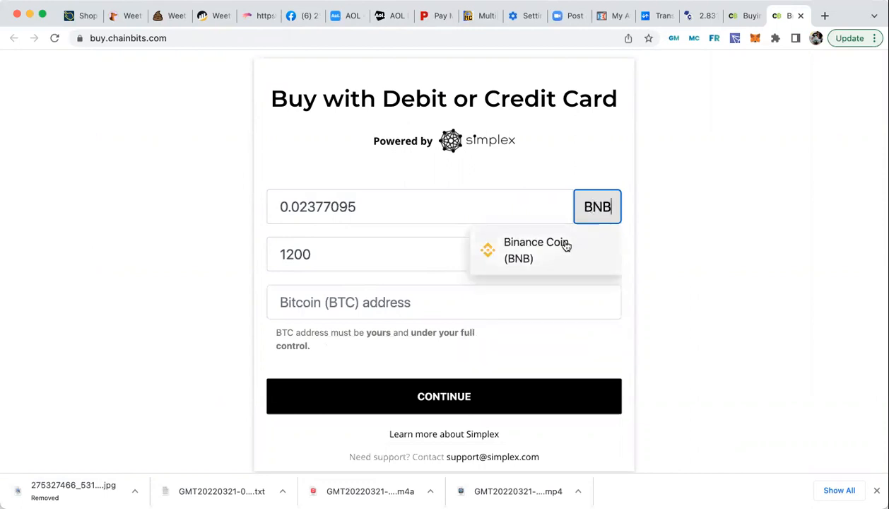
pyautogui.click(536, 249)
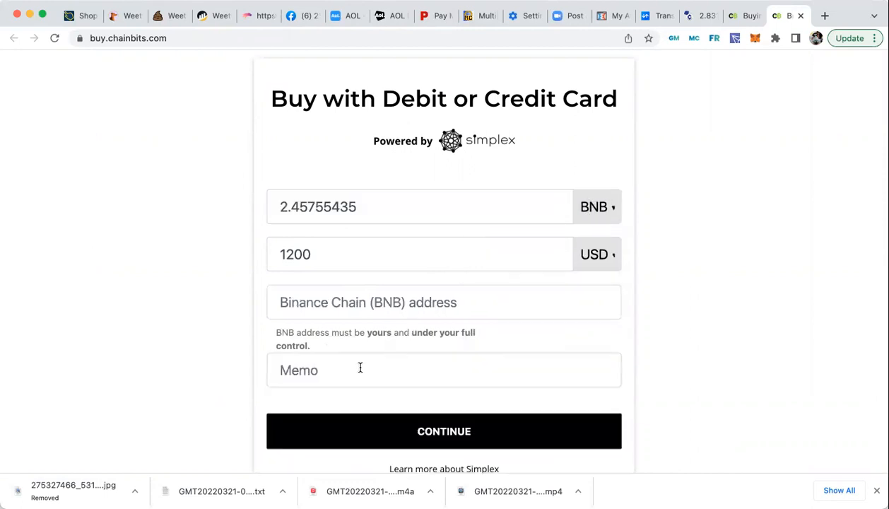
pyautogui.moveTo(318, 238)
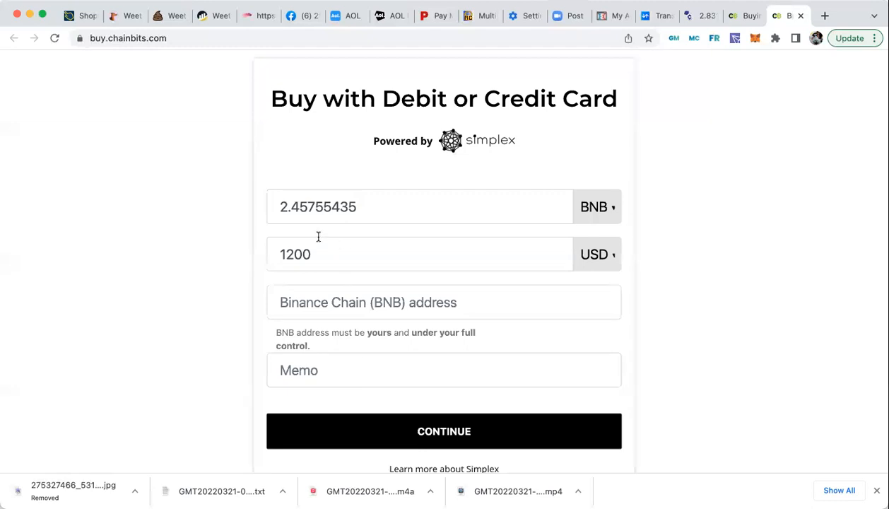
# Step: Copy the quoted 2.45755435 BNB amount and switch to the CoinChefs converter tab
pyautogui.doubleClick(318, 206)
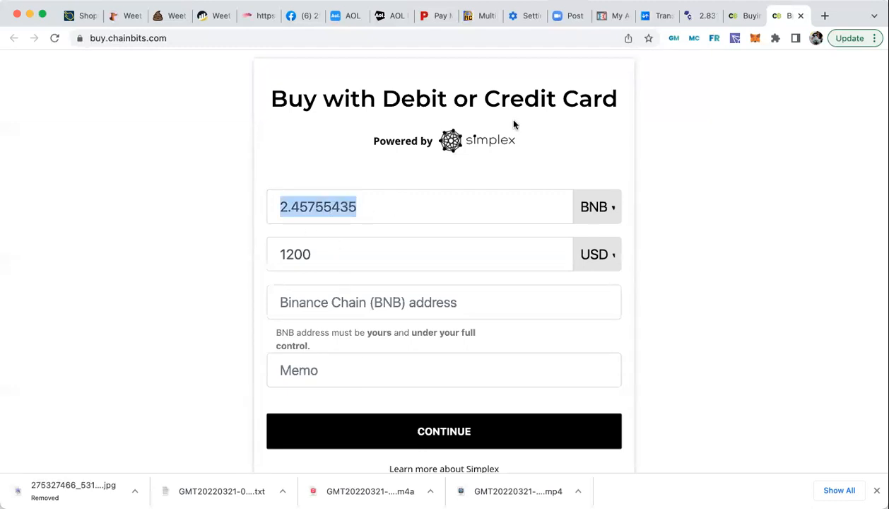
pyautogui.click(444, 431)
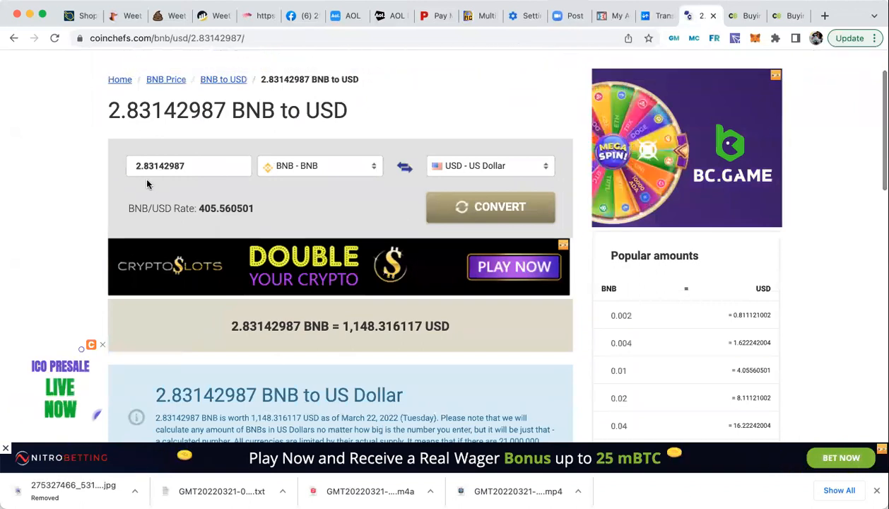
# Step: Convert 2.45755435 BNB on CoinChefs, showing 996.686973 USD
pyautogui.click(181, 165)
pyautogui.write('2.45755435')
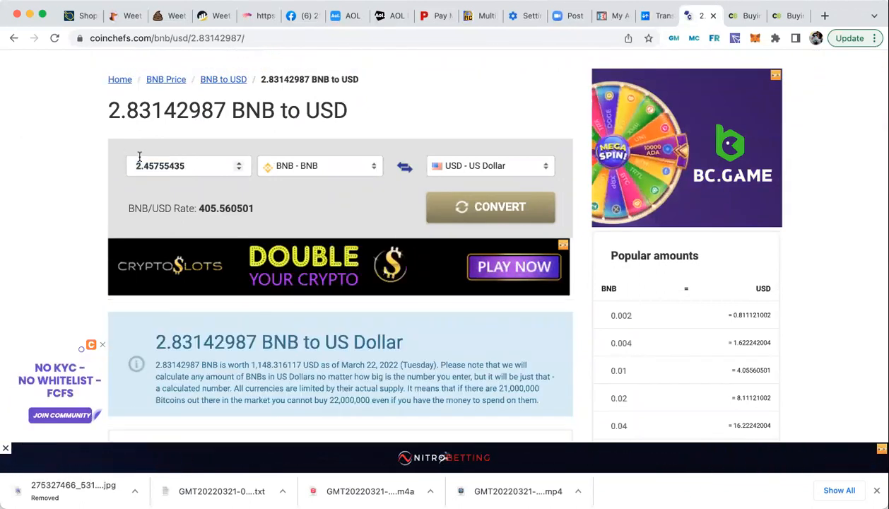
pyautogui.click(491, 206)
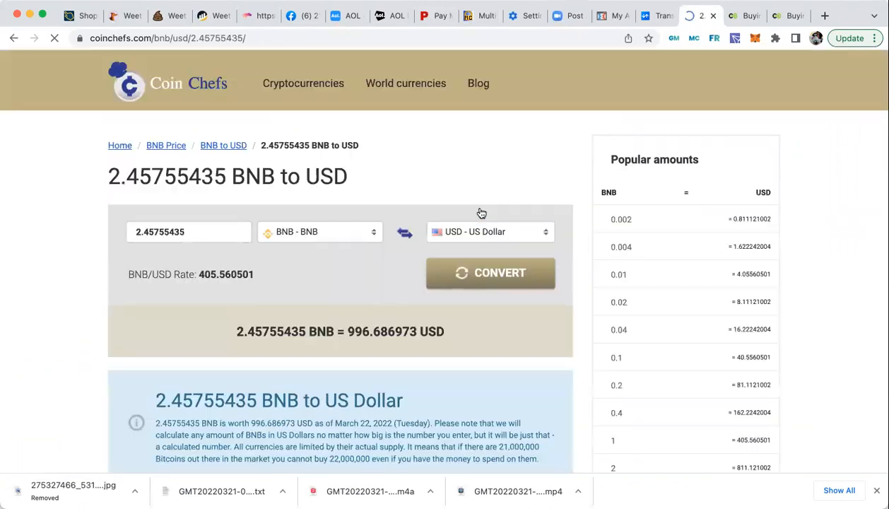
pyautogui.scroll(-3)
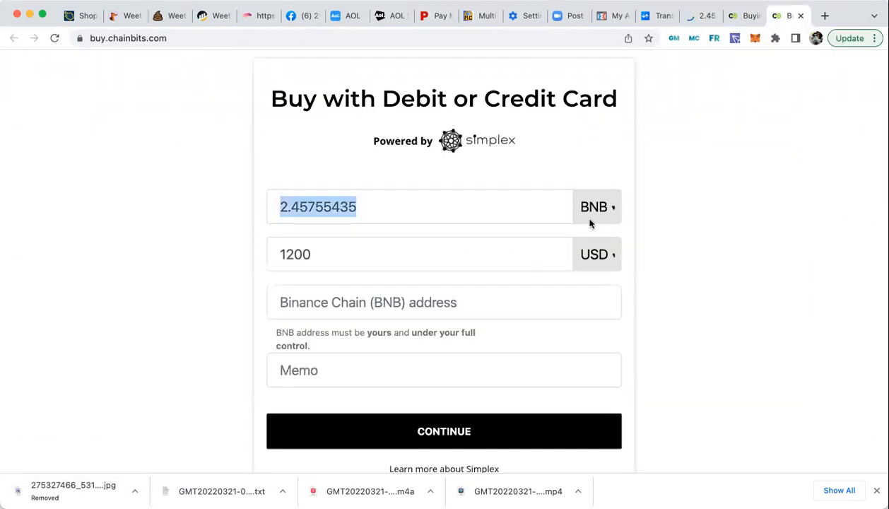
# Step: Autofill the Binance Chain (BNB) address field with the saved wallet address, then start entering Binance.us
pyautogui.scroll(-3)
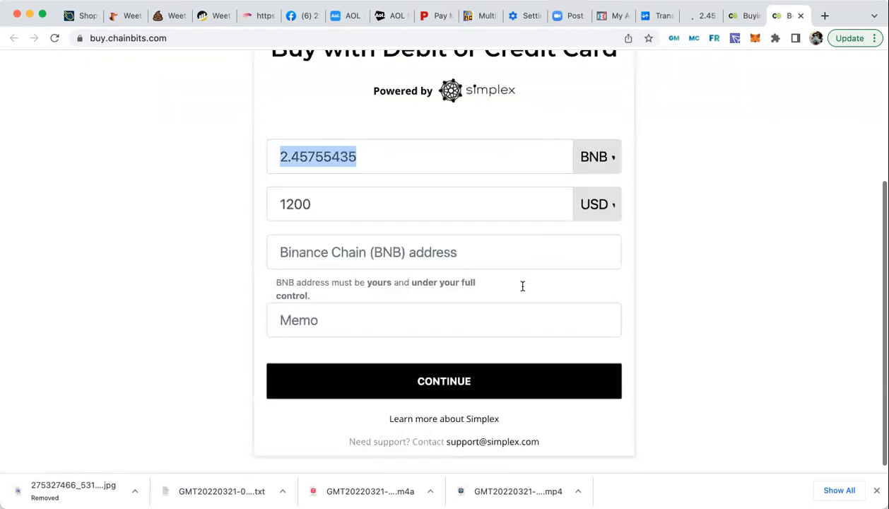
pyautogui.click(443, 251)
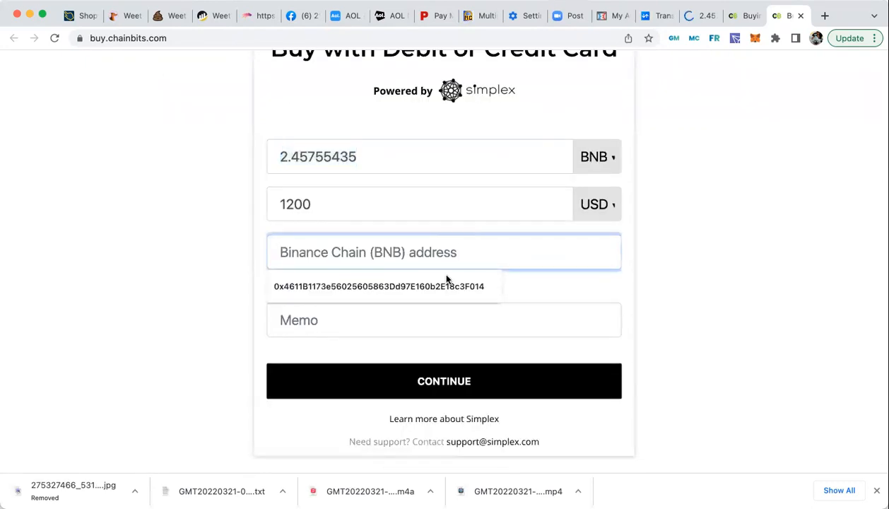
pyautogui.click(384, 285)
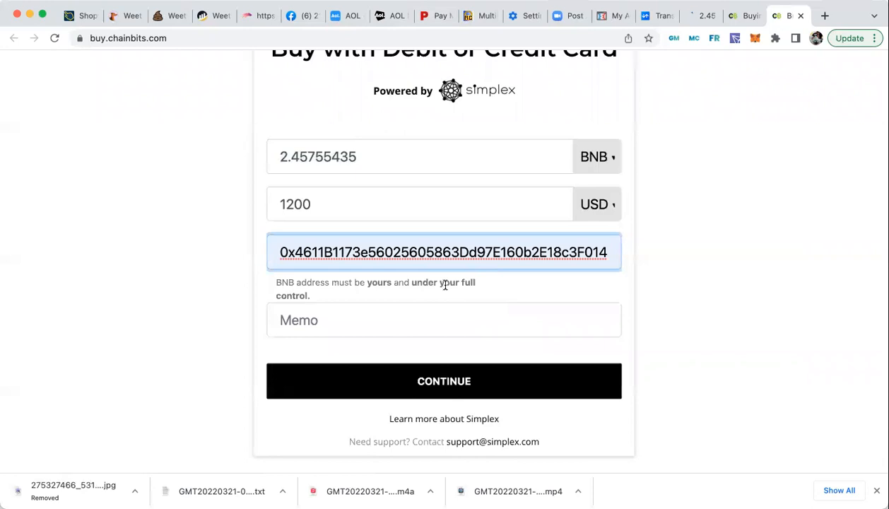
pyautogui.moveTo(407, 370)
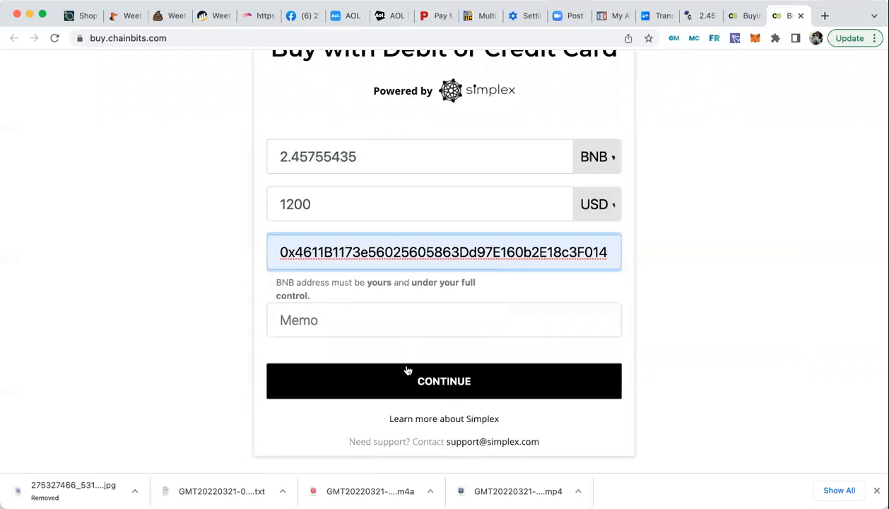
pyautogui.moveTo(565, 46)
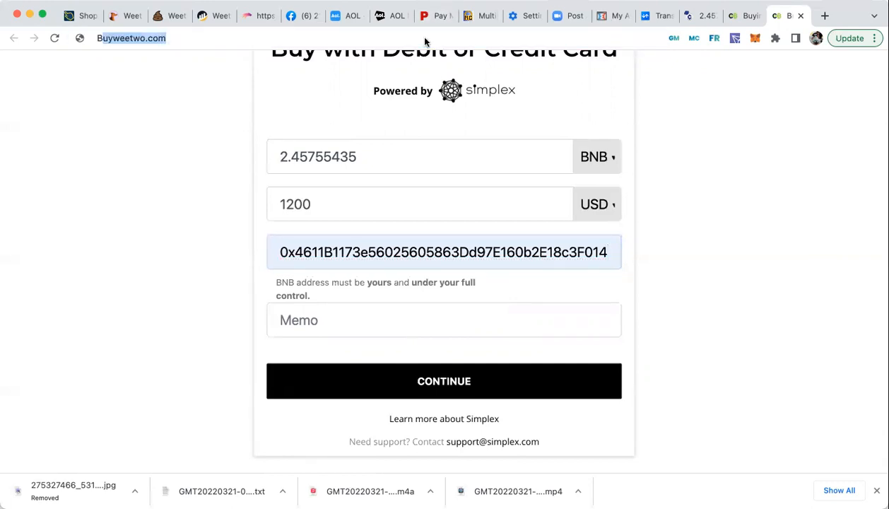
pyautogui.write('Binance.us')
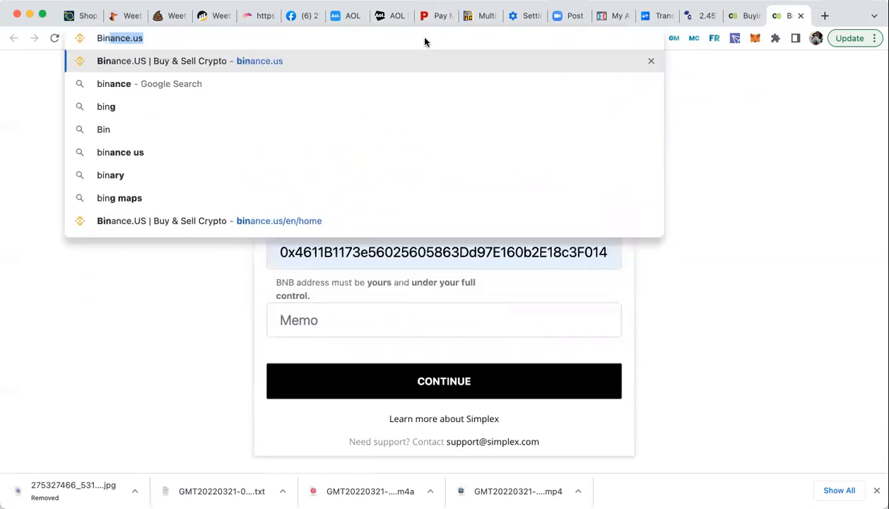